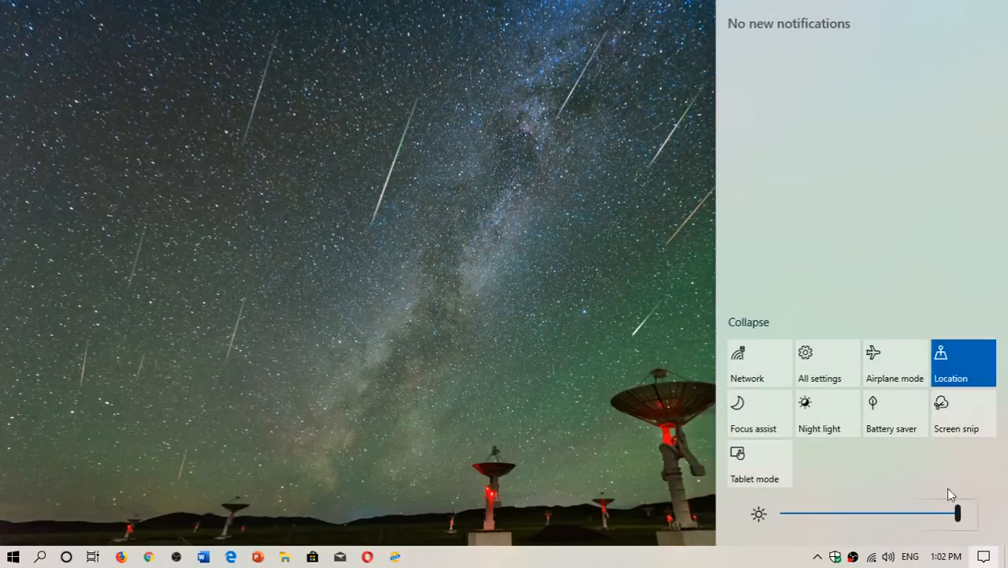
- Reach Update & Security from All settings and view the Windows Update status
click(818, 363)
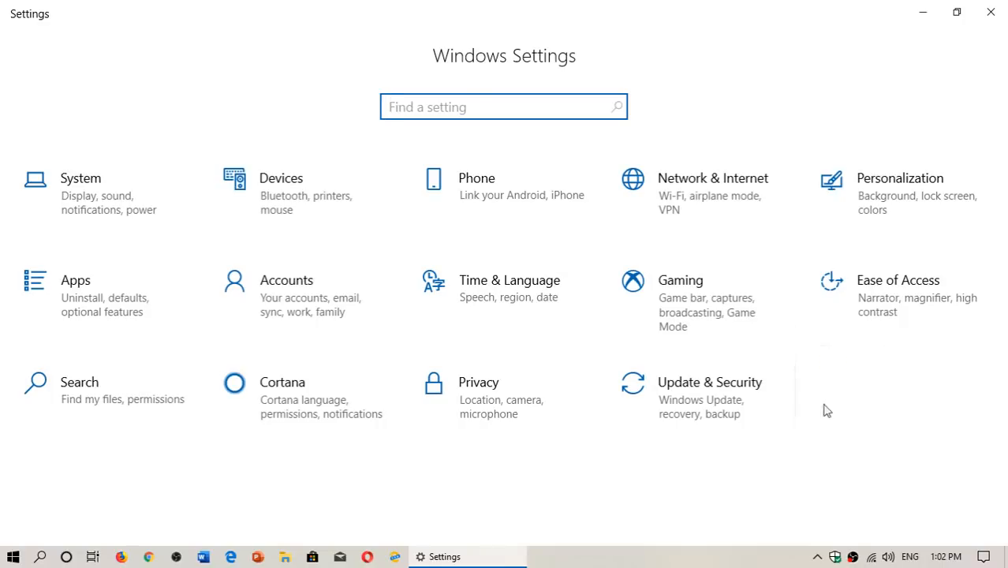
mouse_move(710, 395)
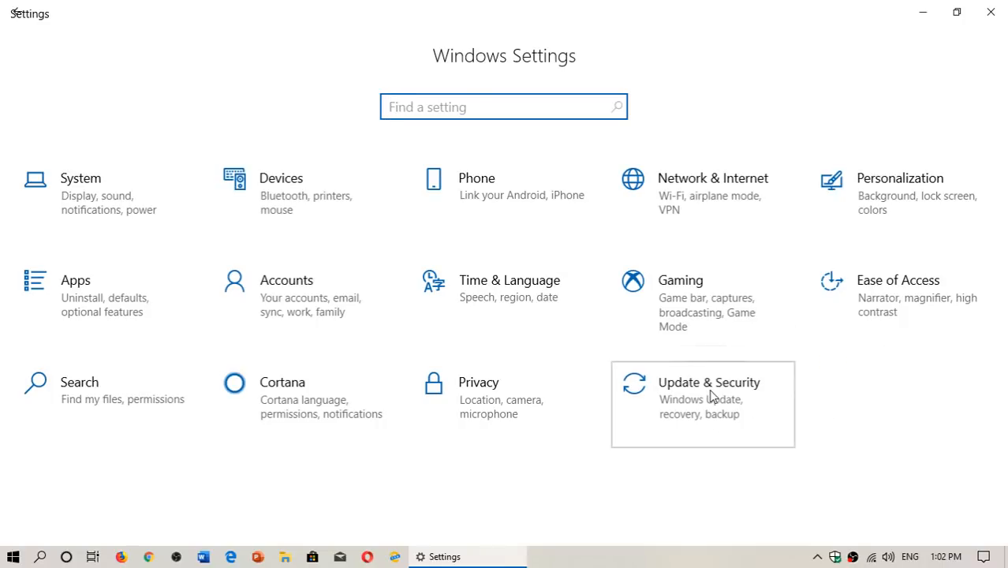
click(702, 394)
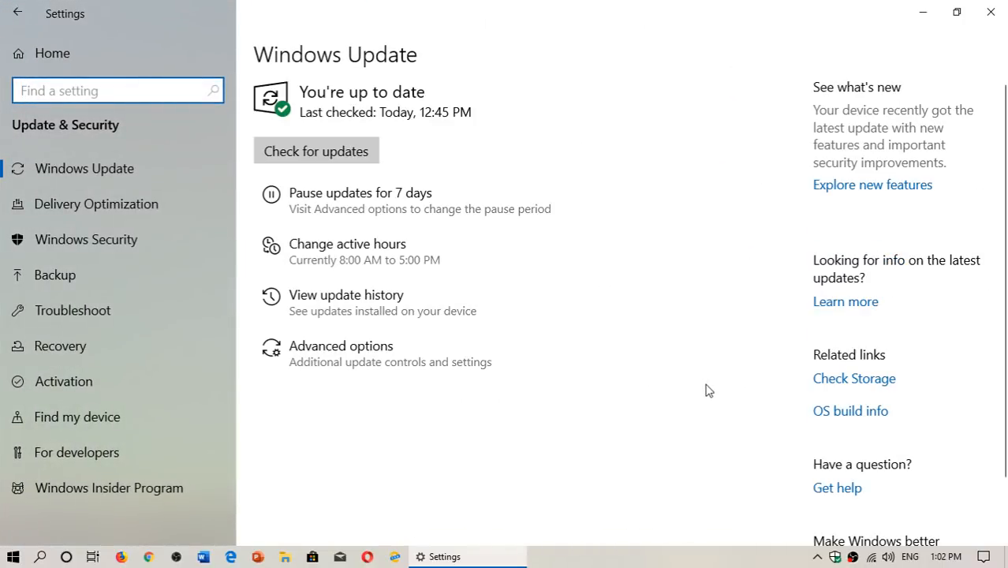
click(316, 151)
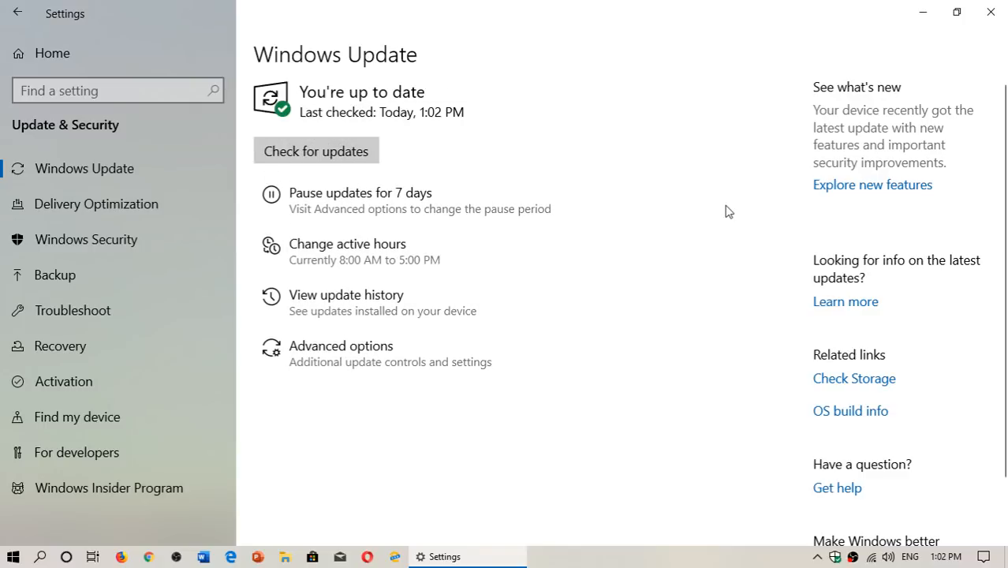
mouse_move(571, 436)
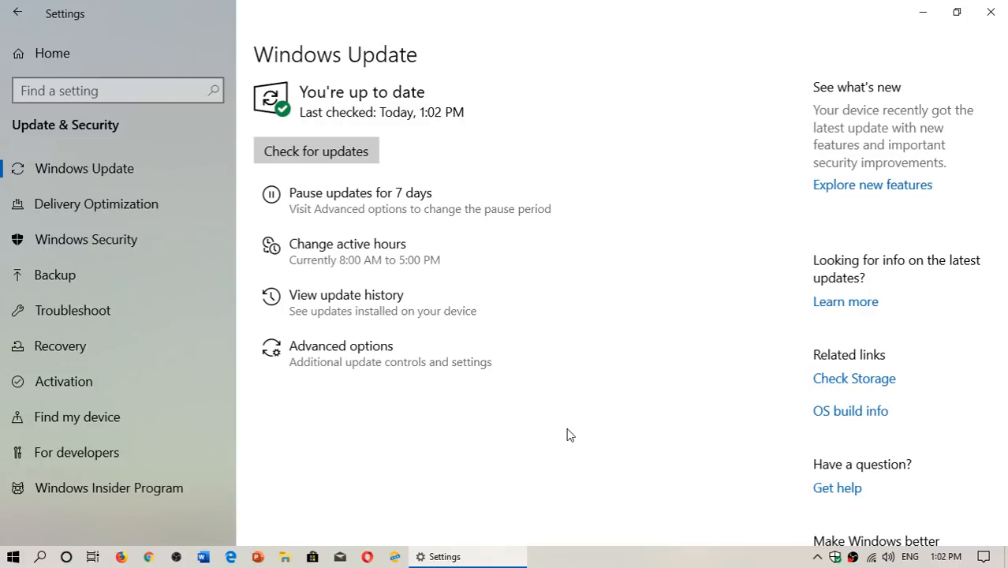
mouse_move(990, 12)
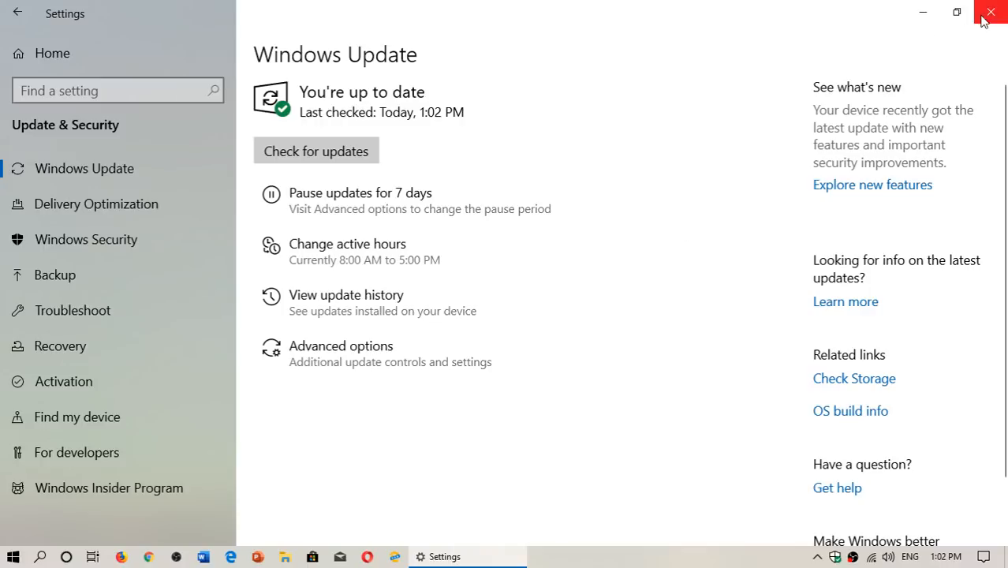
mouse_move(991, 13)
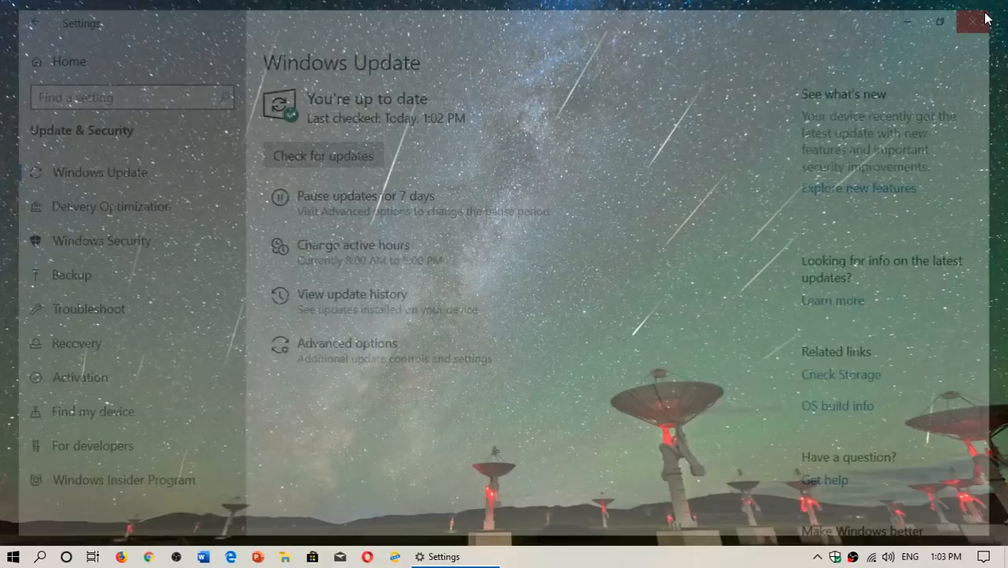
click(980, 22)
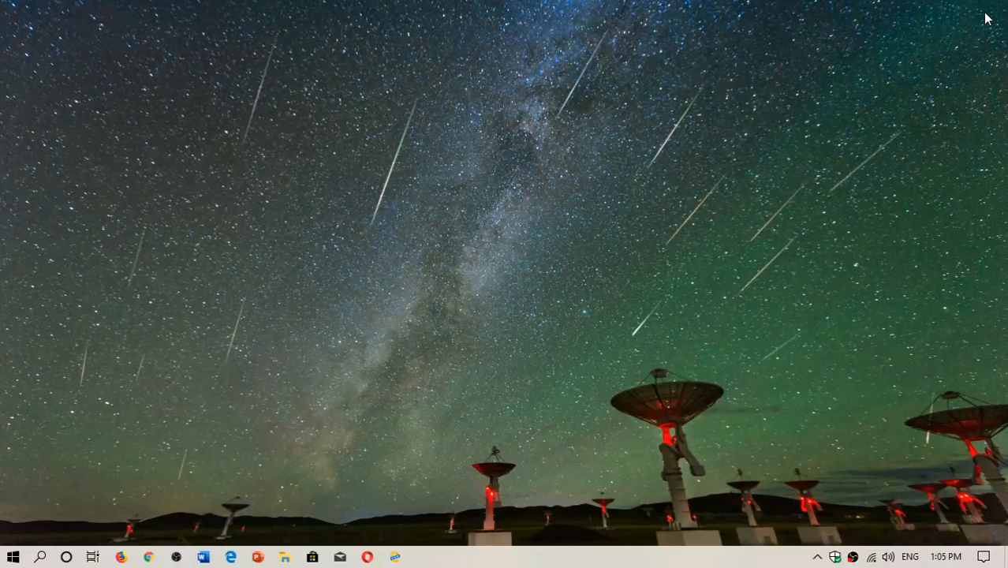
mouse_move(50, 540)
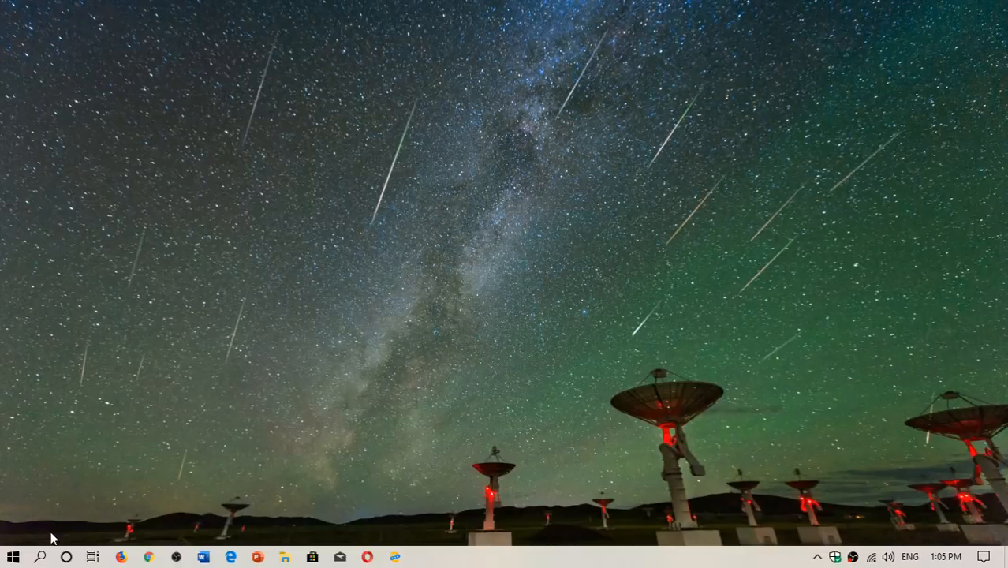
mouse_move(41, 557)
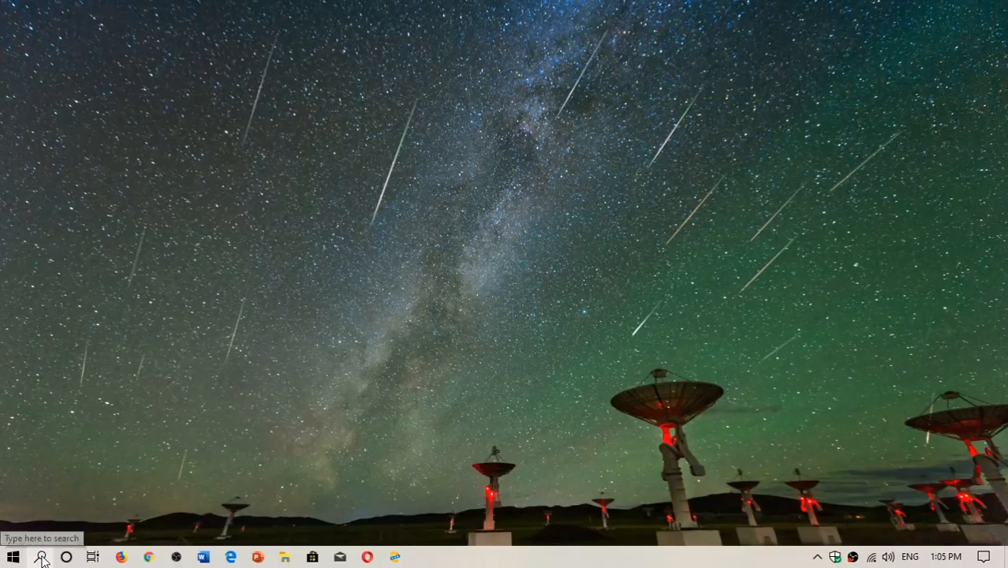
- Run winver from search, read version 1903 (build 18362.145), then dismiss About Windows
click(41, 556)
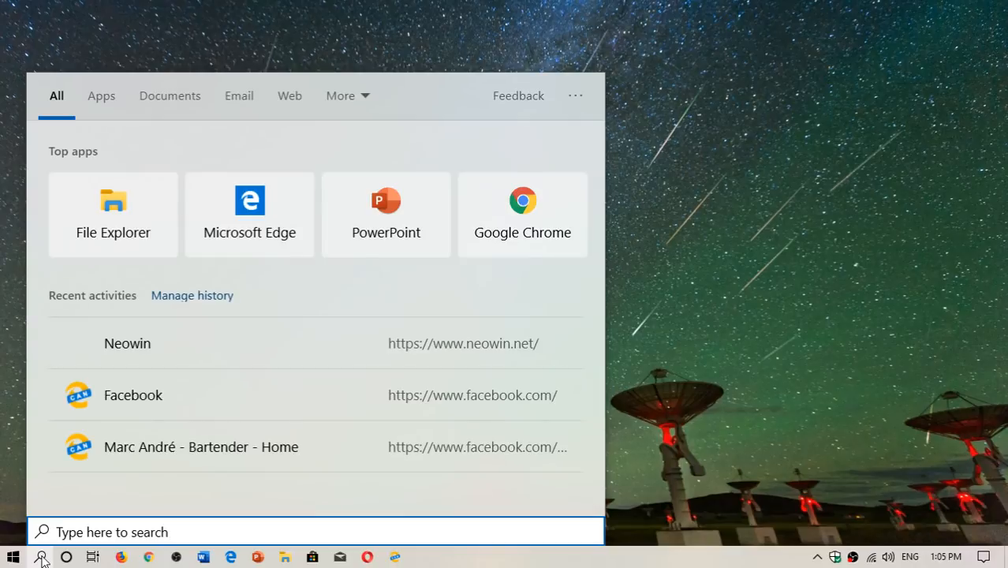
click(315, 532)
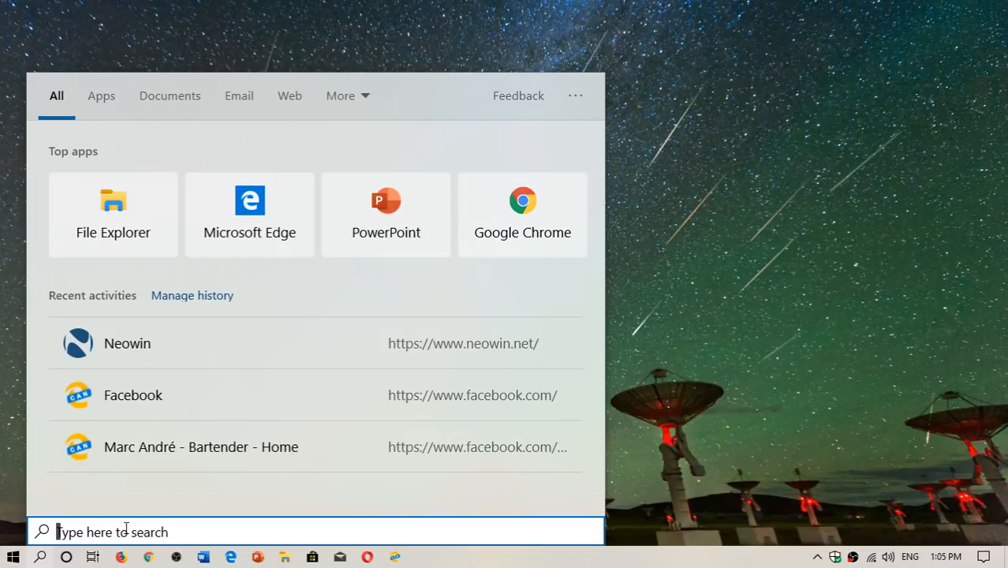
text(winver)
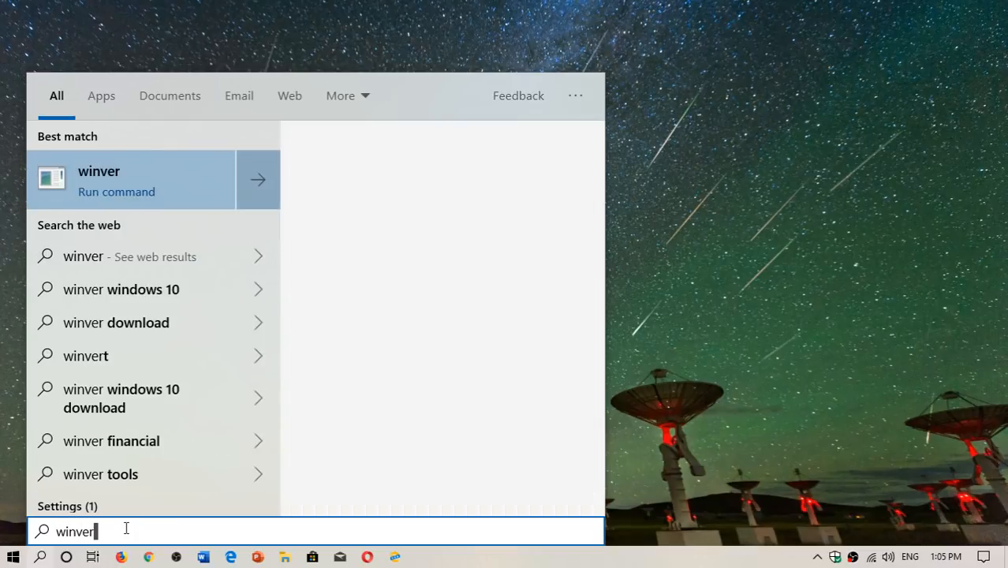
click(130, 180)
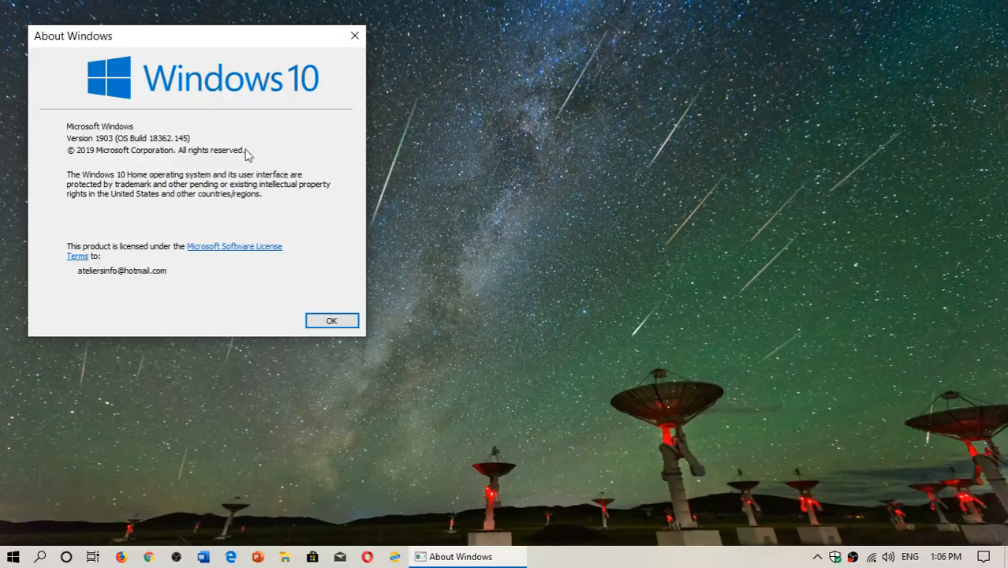
mouse_move(322, 165)
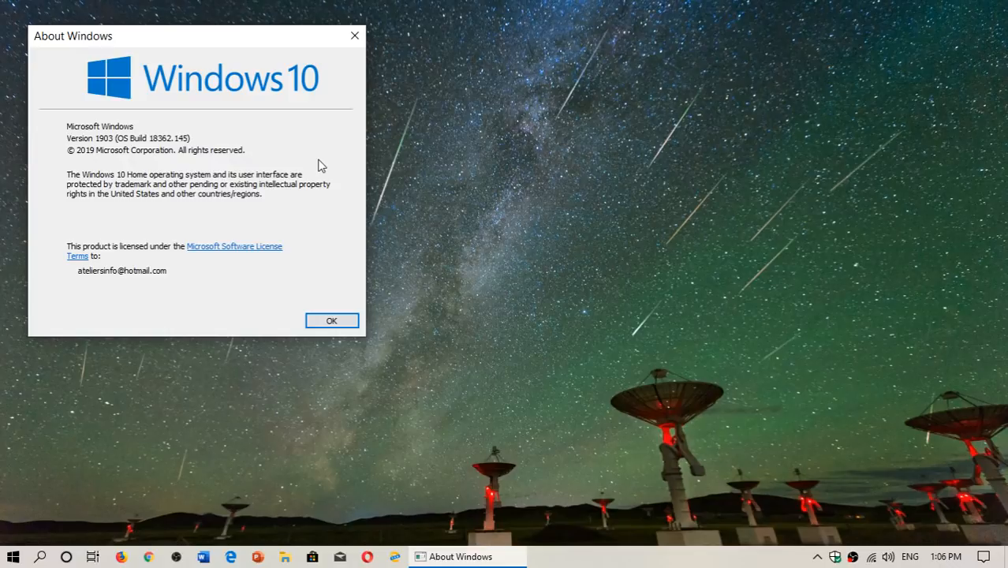
click(332, 320)
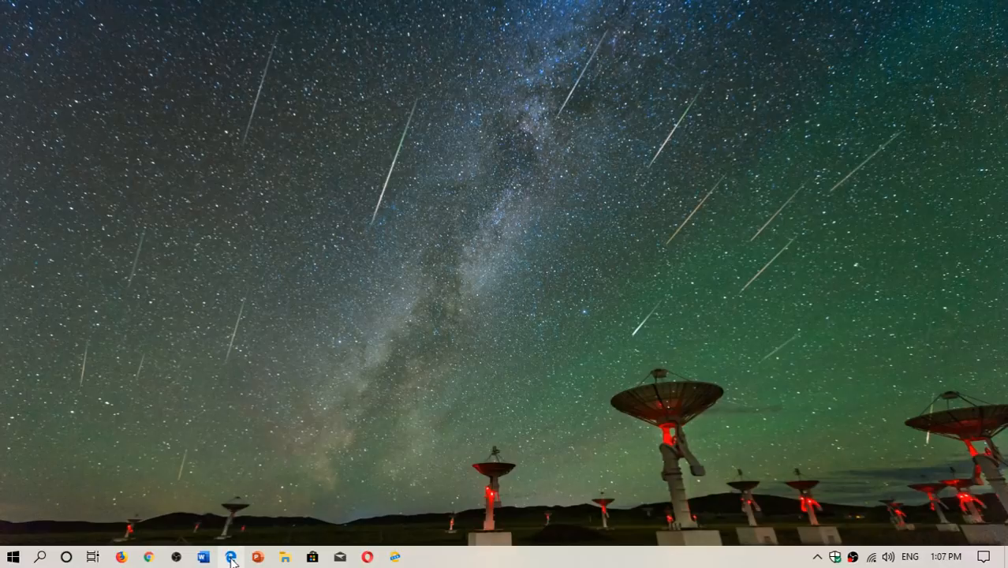
- Search Google in Edge for 'windows 10 download' and reach Microsoft's English Download Windows 10 page
click(230, 557)
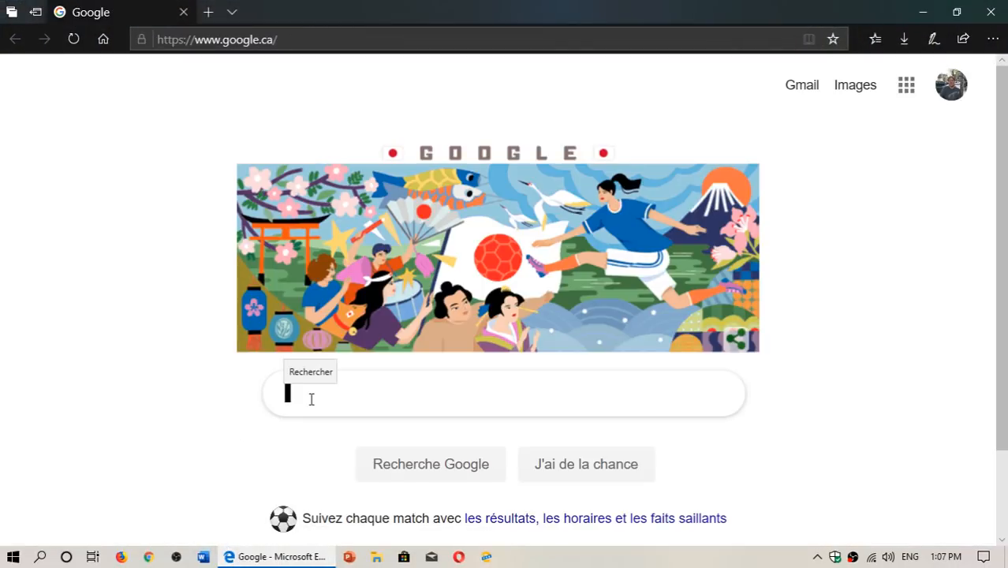
text(windows 10 do)
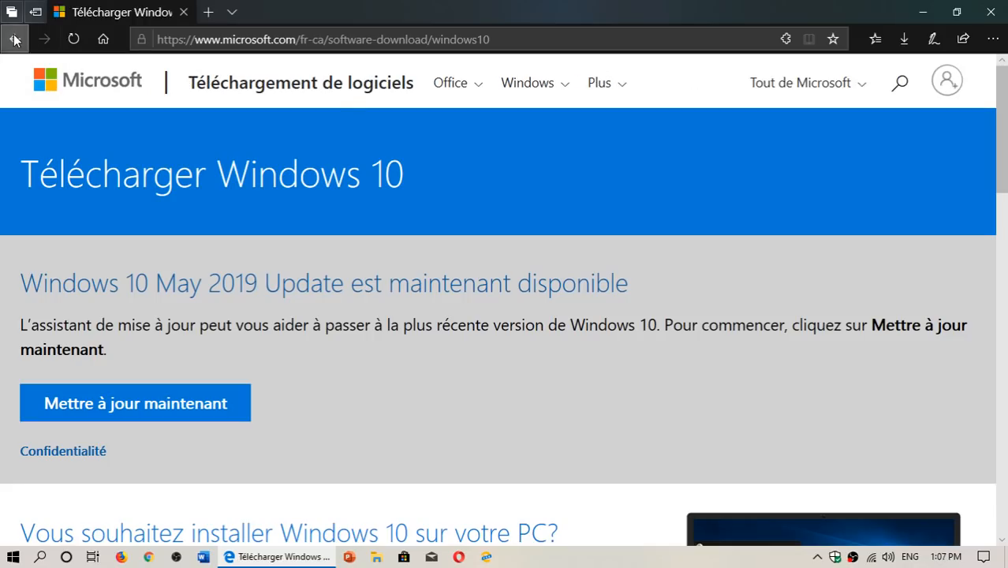
click(14, 38)
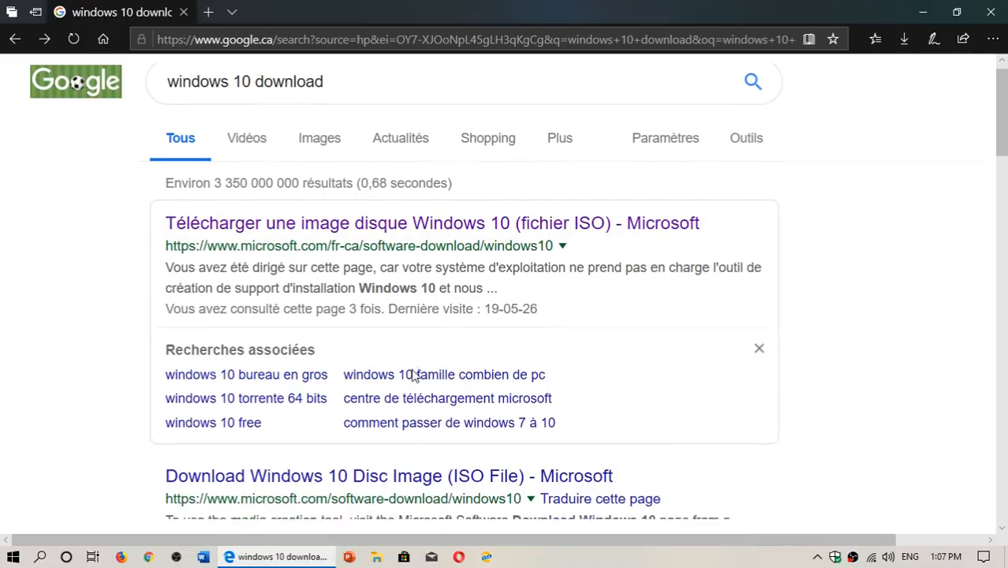
scroll(down, 3)
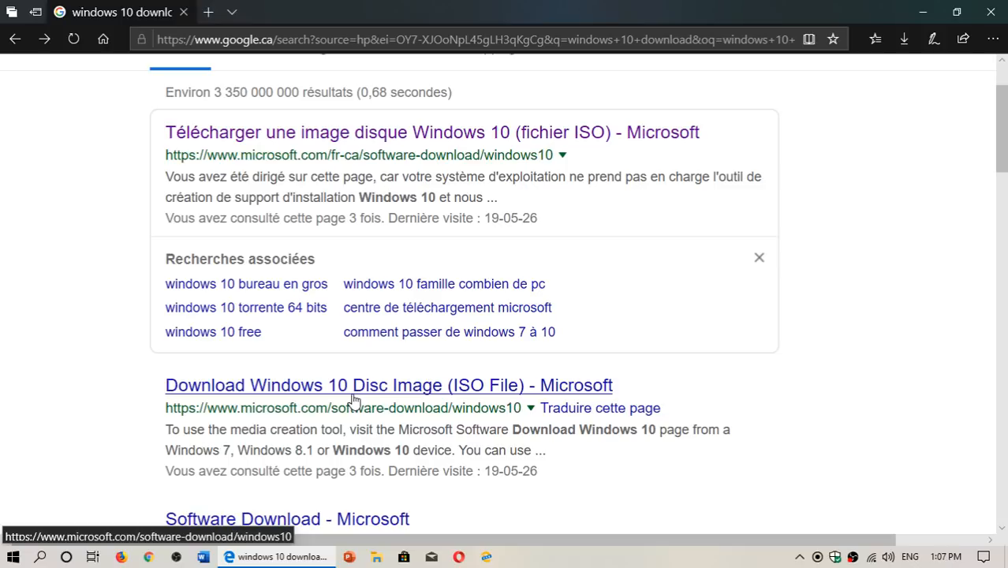
click(388, 385)
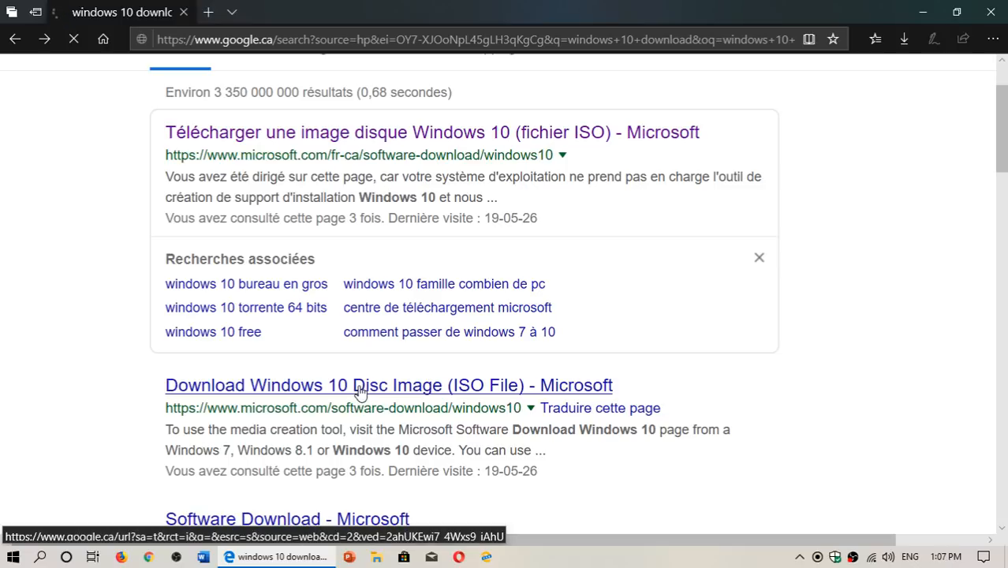
click(388, 385)
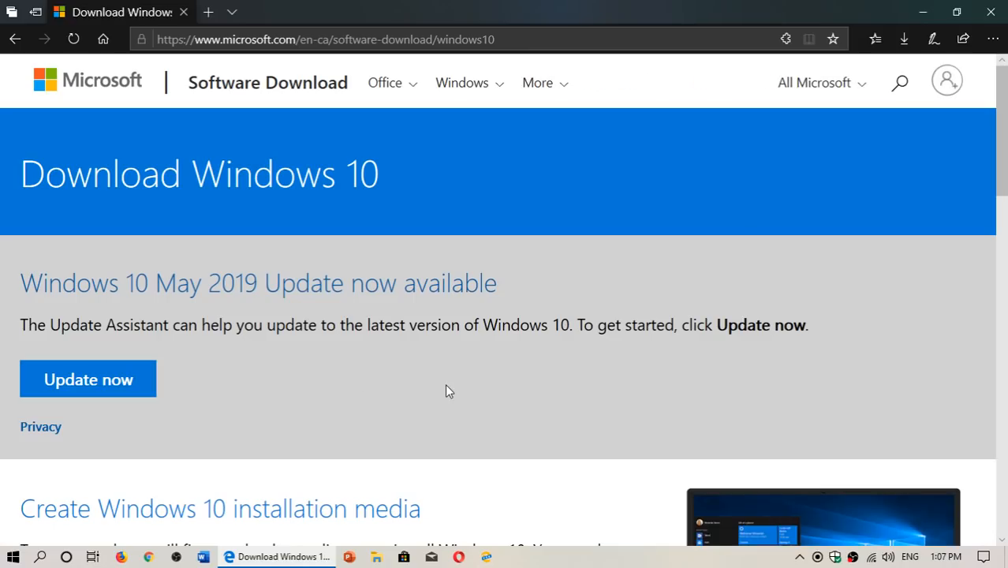
scroll(down, 3)
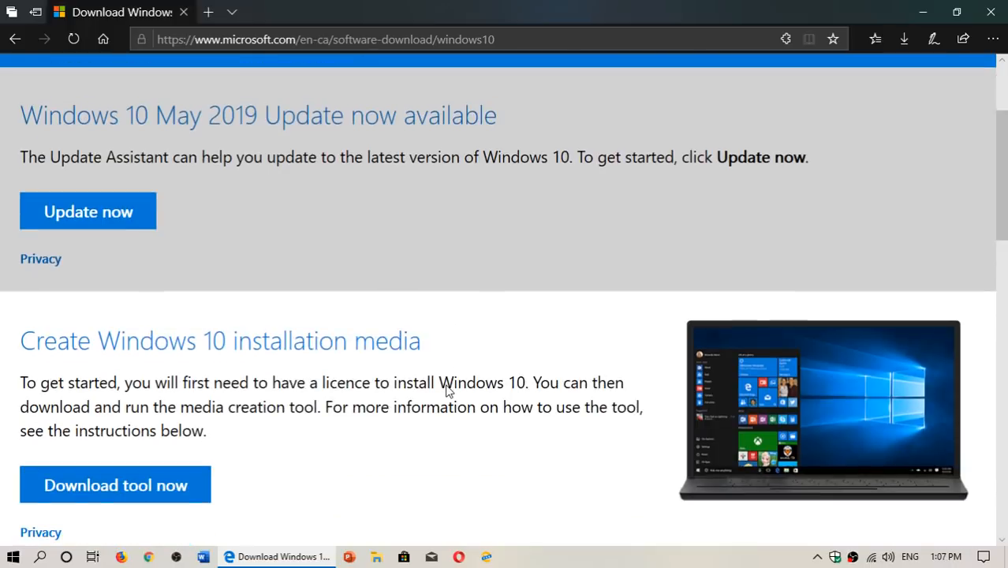
scroll(down, 3)
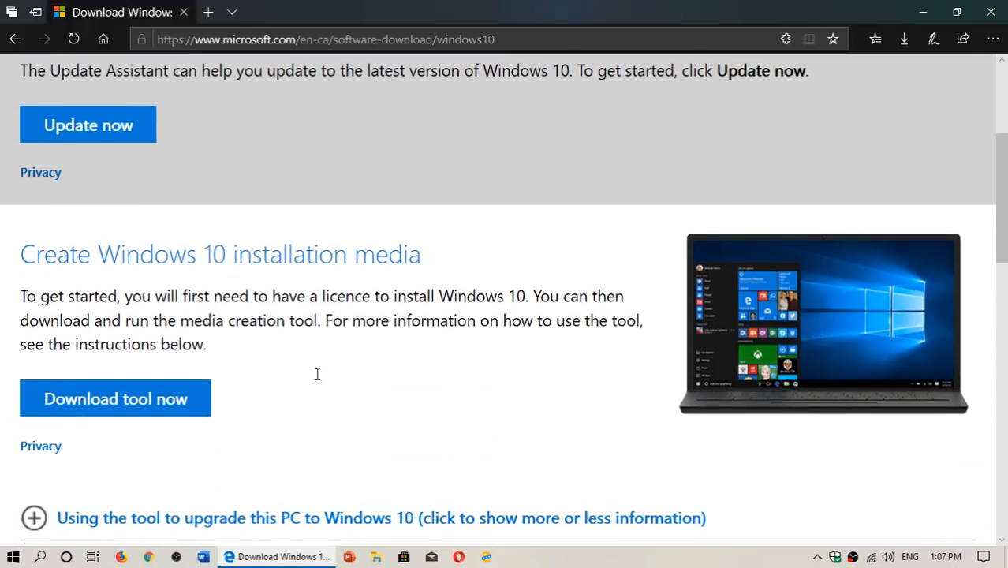
mouse_move(319, 378)
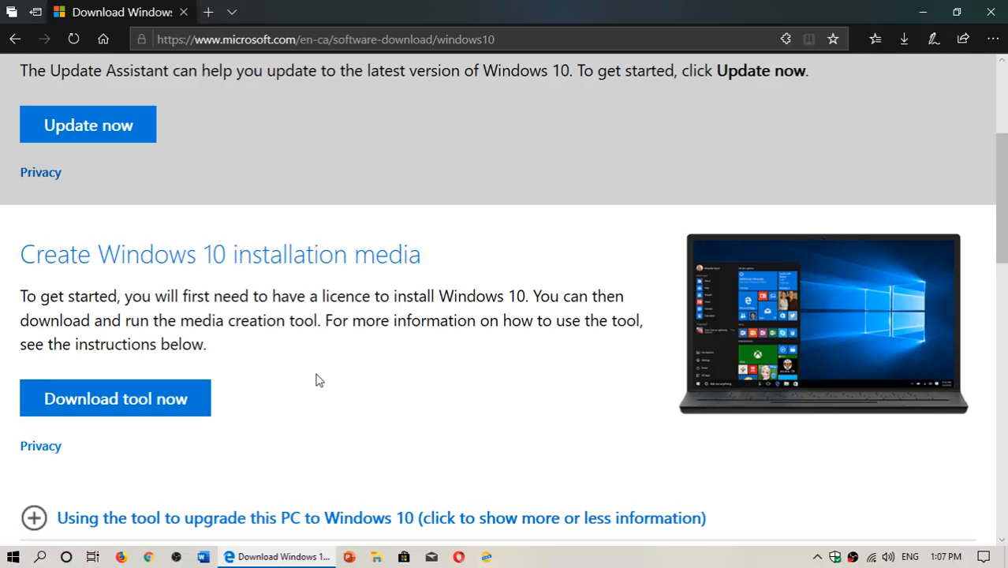
mouse_move(145, 395)
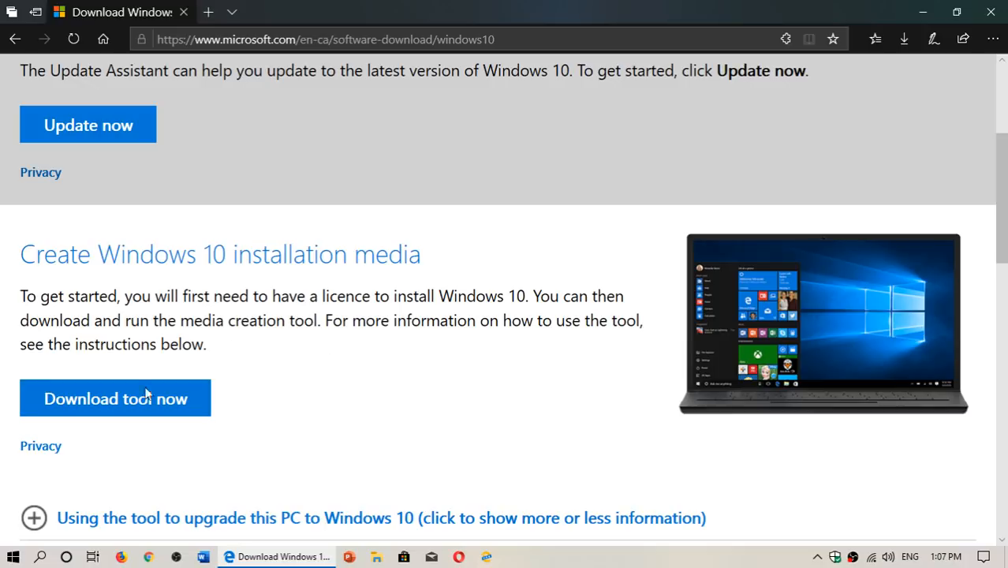
mouse_move(261, 413)
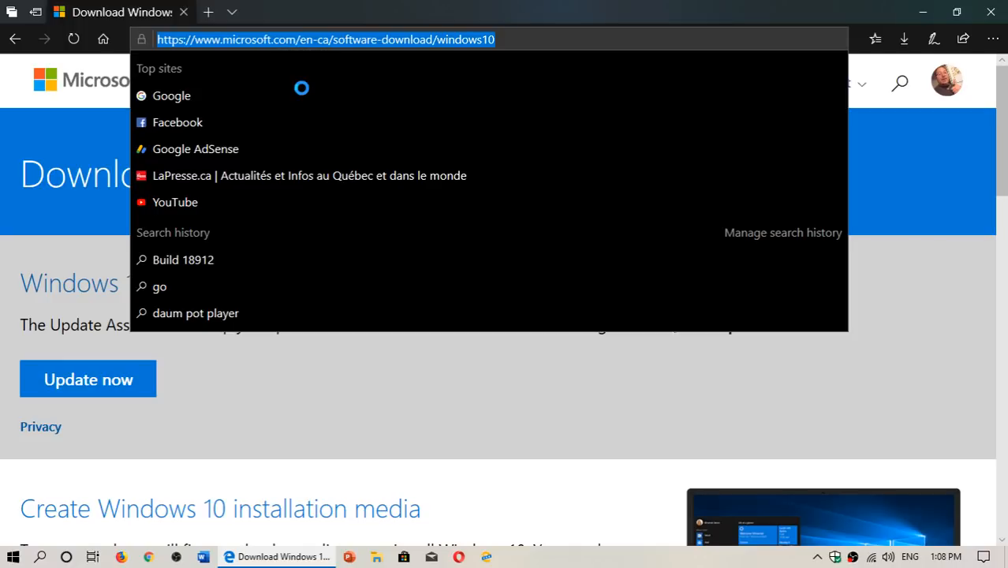
- Close Edge so only the desktop remains
click(467, 419)
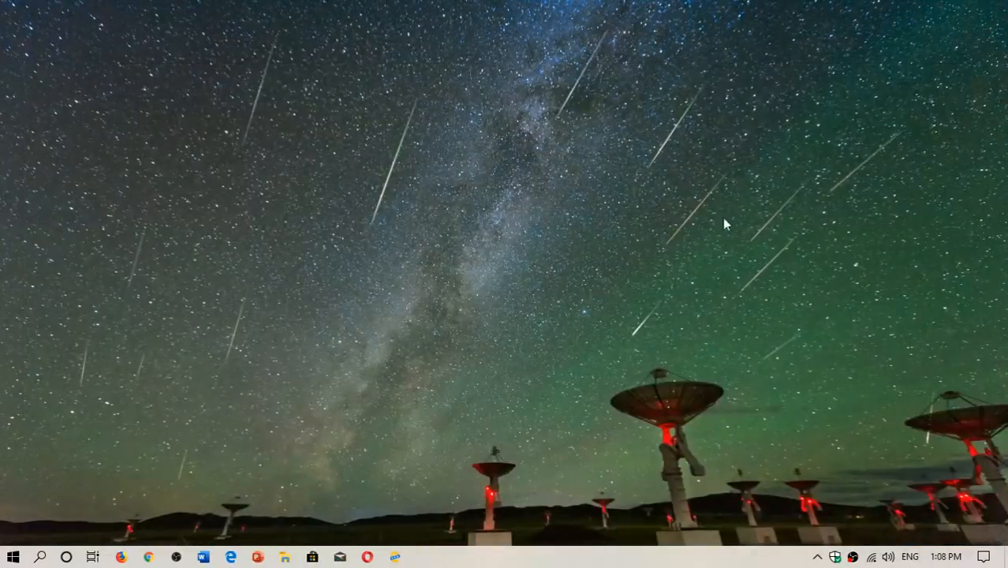
mouse_move(666, 325)
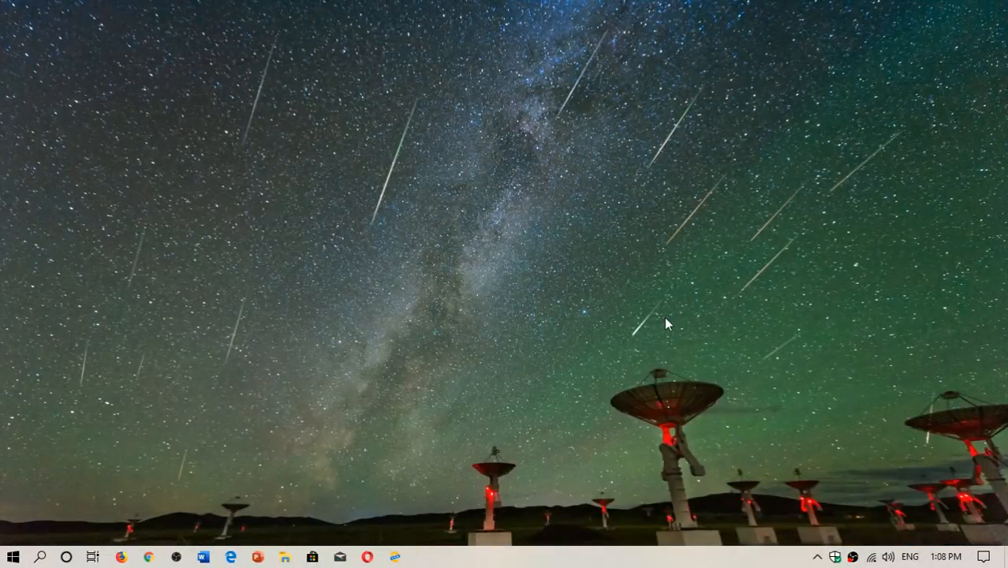